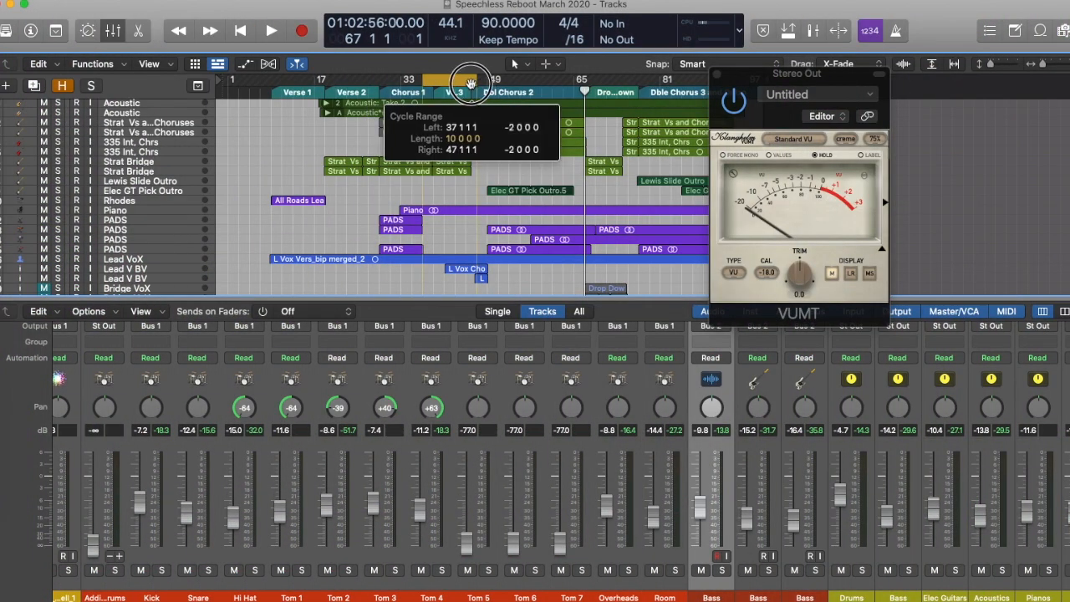
Cycle bars 37–47 and solo the Bass bus and the Kick channel.
{"action": "left_click_drag", "start_coordinate": [471, 79], "coordinate": [476, 79]}
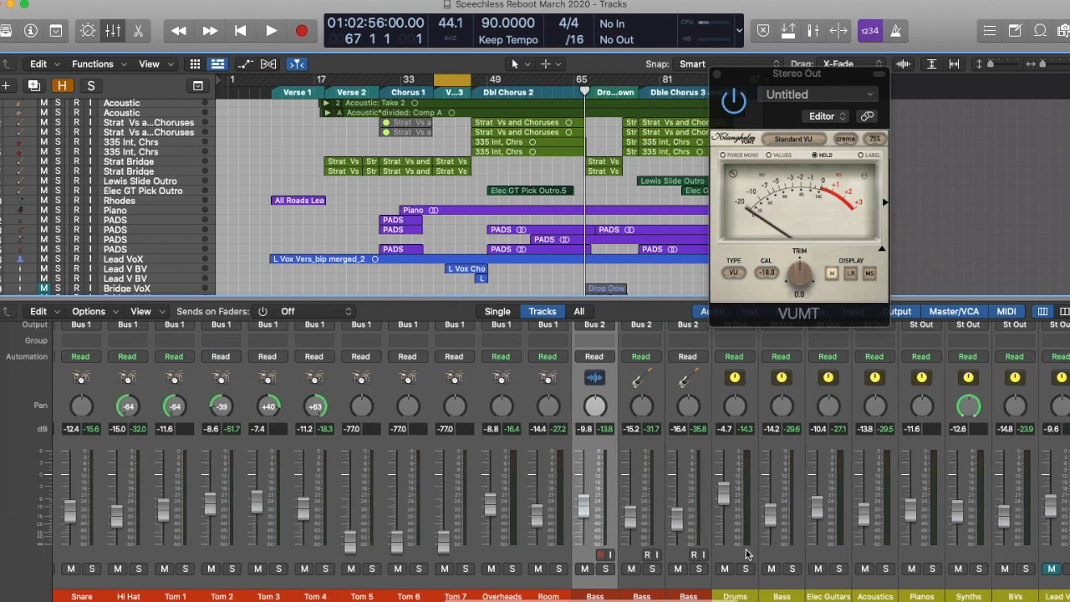
{"action": "left_click", "coordinate": [791, 569]}
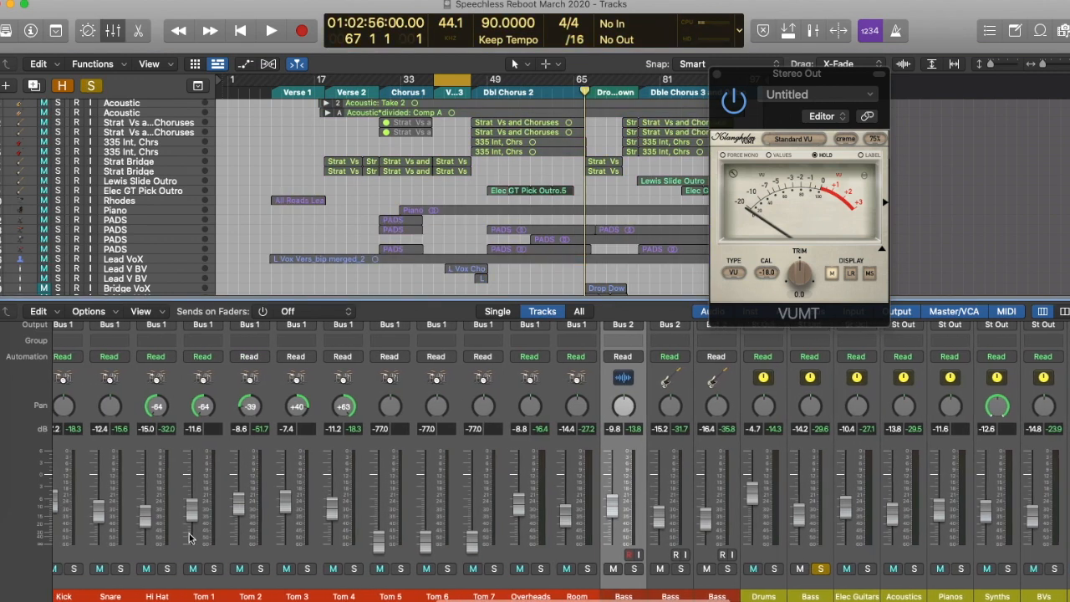
{"action": "scroll", "scroll_direction": "left", "scroll_amount": 3}
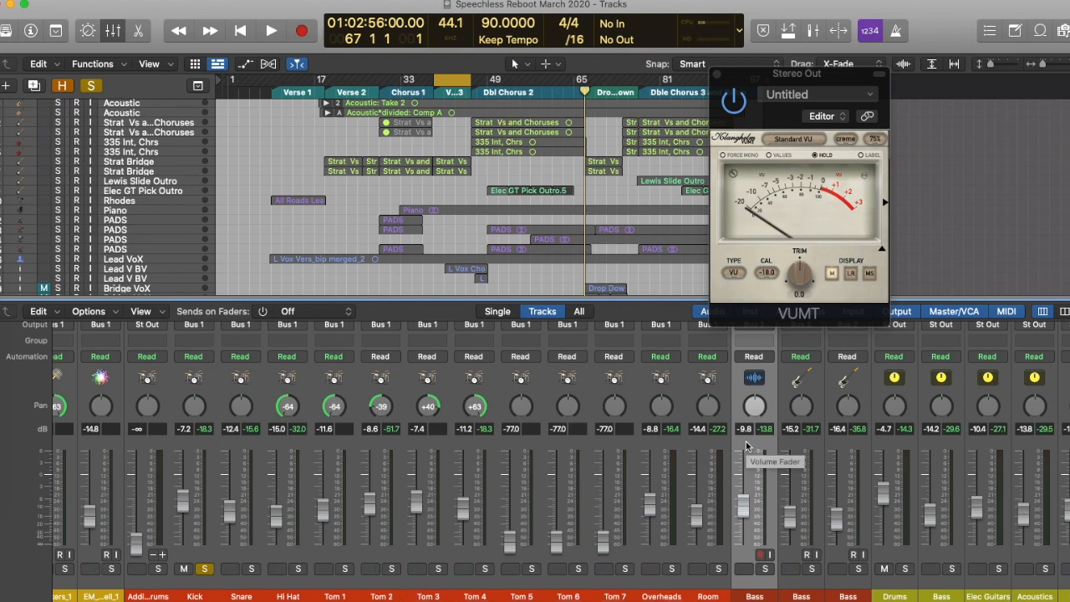
Play the cycled chorus and raise the VUMT meter's trim to about 8.1 dB.
{"action": "left_click", "coordinate": [271, 31]}
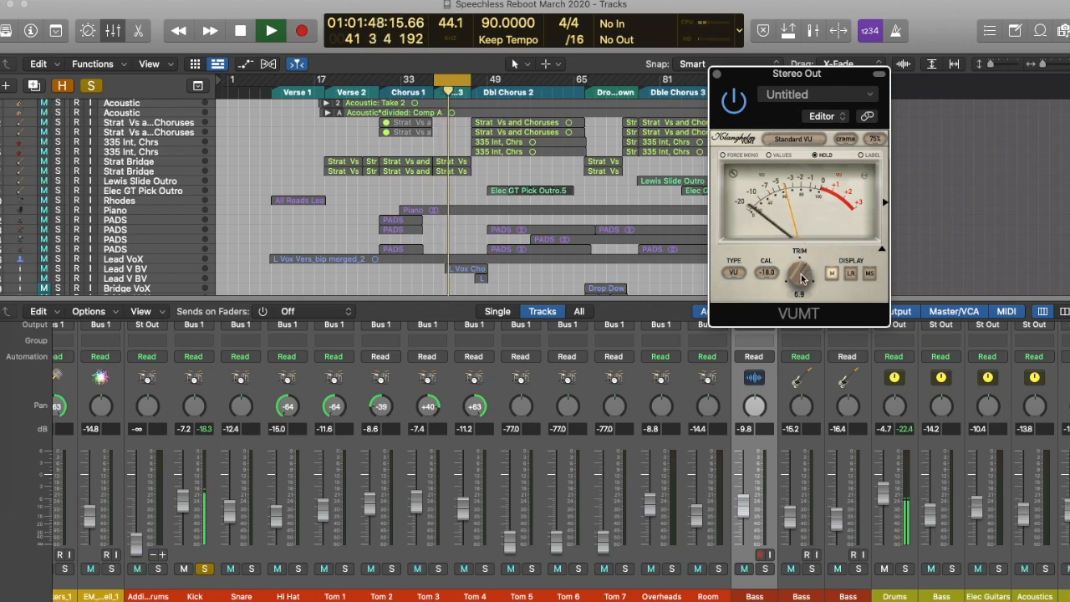
{"action": "left_click_drag", "start_coordinate": [800, 273], "coordinate": [801, 267]}
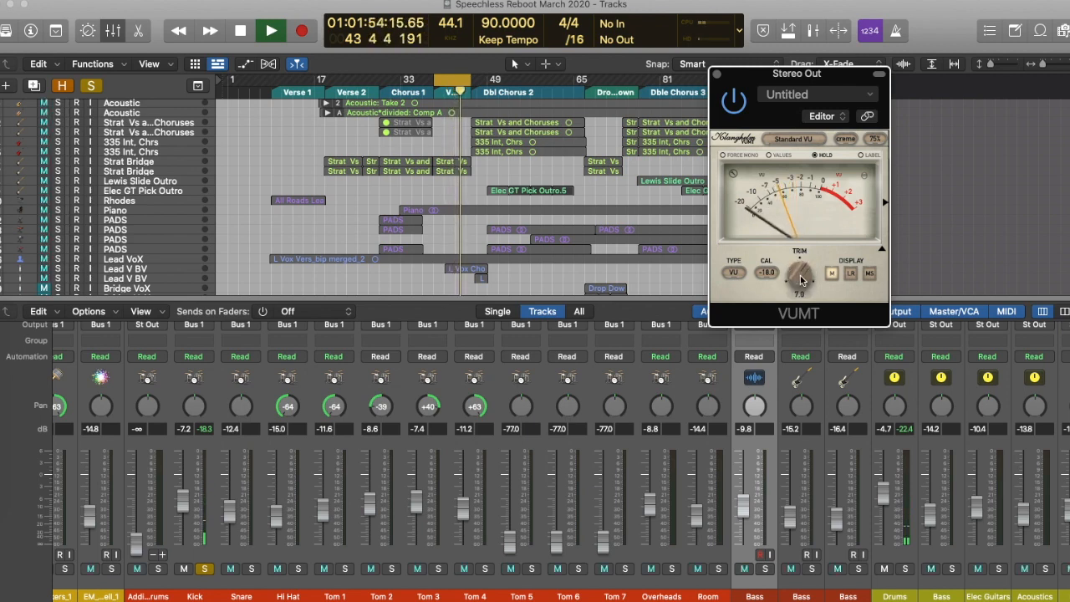
{"action": "left_click", "coordinate": [270, 31]}
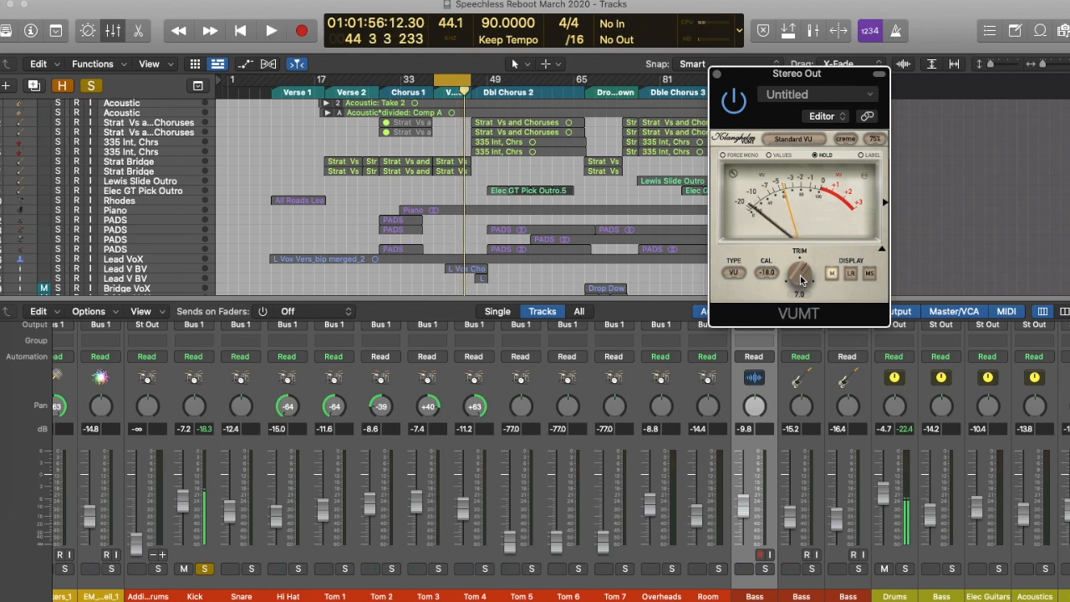
{"action": "left_click", "coordinate": [270, 31]}
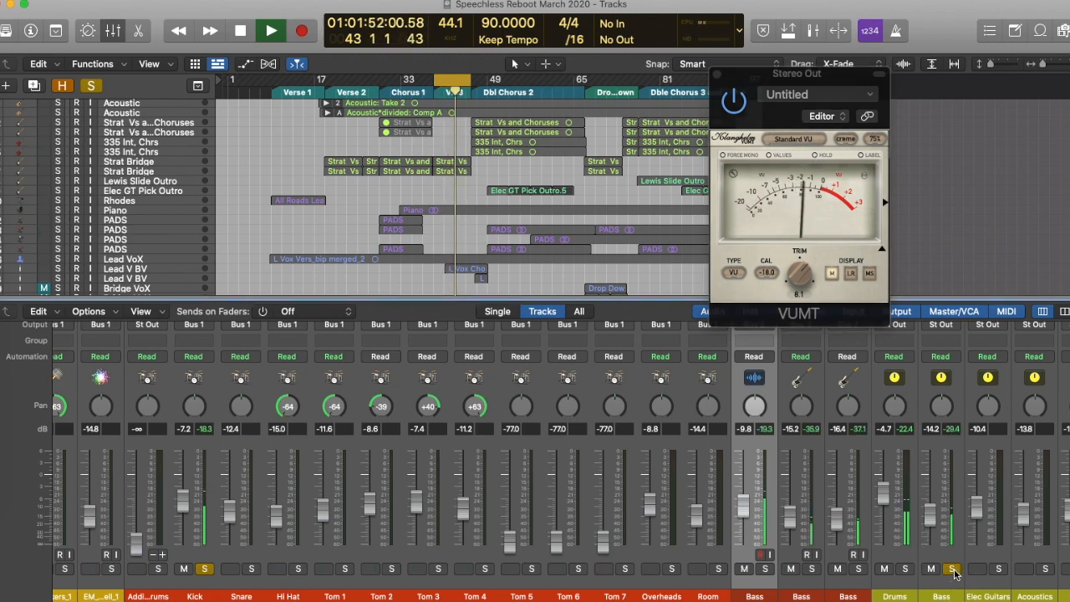
Stop playback, close the VUMT meter and expand the mixer's EQ, insert and send rows.
{"action": "left_click", "coordinate": [953, 569]}
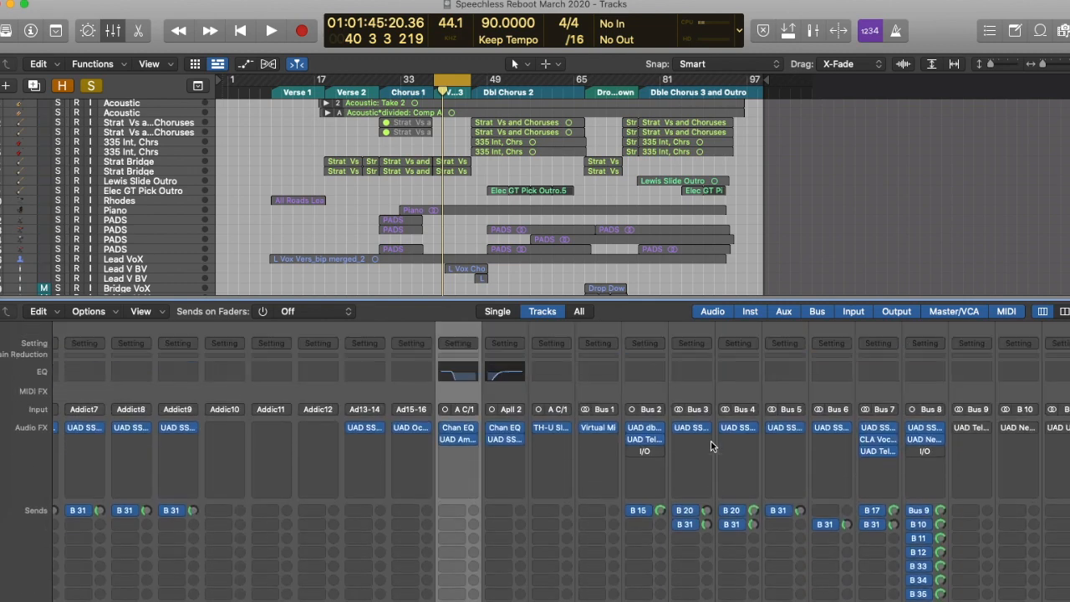
Scroll the mixer to bring the Bass channel's Channel EQ insert into view.
{"action": "scroll", "scroll_direction": "down", "scroll_amount": 3}
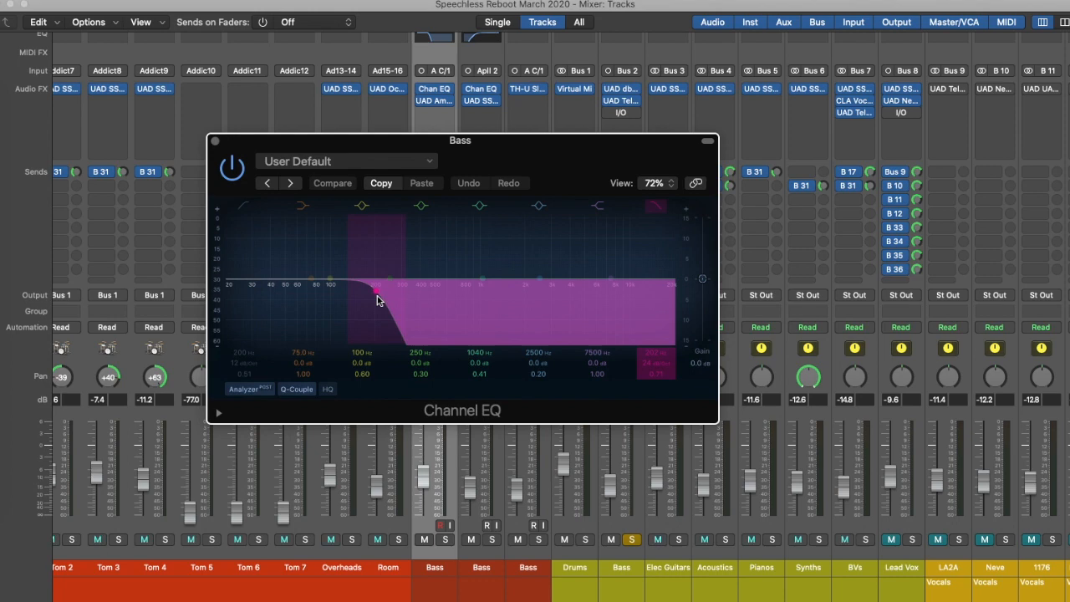
{"action": "mouse_move", "coordinate": [371, 298]}
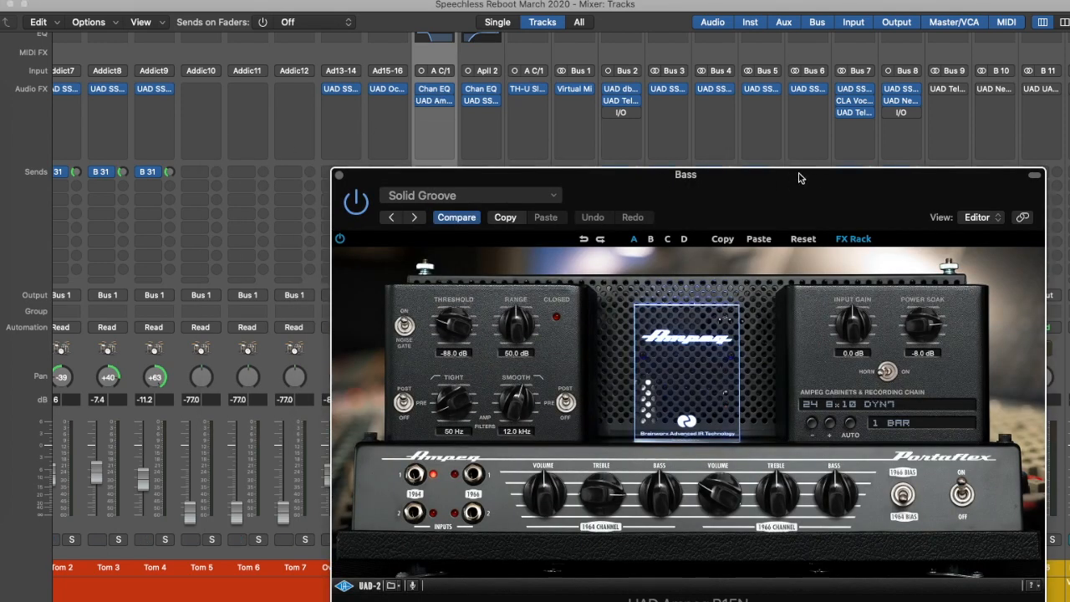
{"action": "left_click_drag", "start_coordinate": [686, 173], "coordinate": [433, 65]}
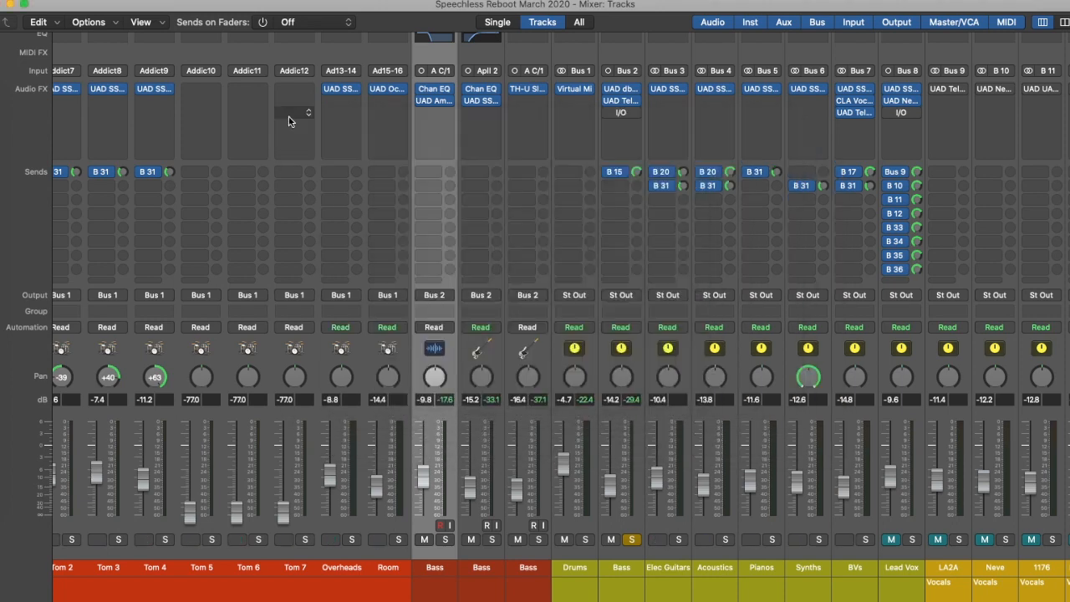
{"action": "mouse_move", "coordinate": [483, 102]}
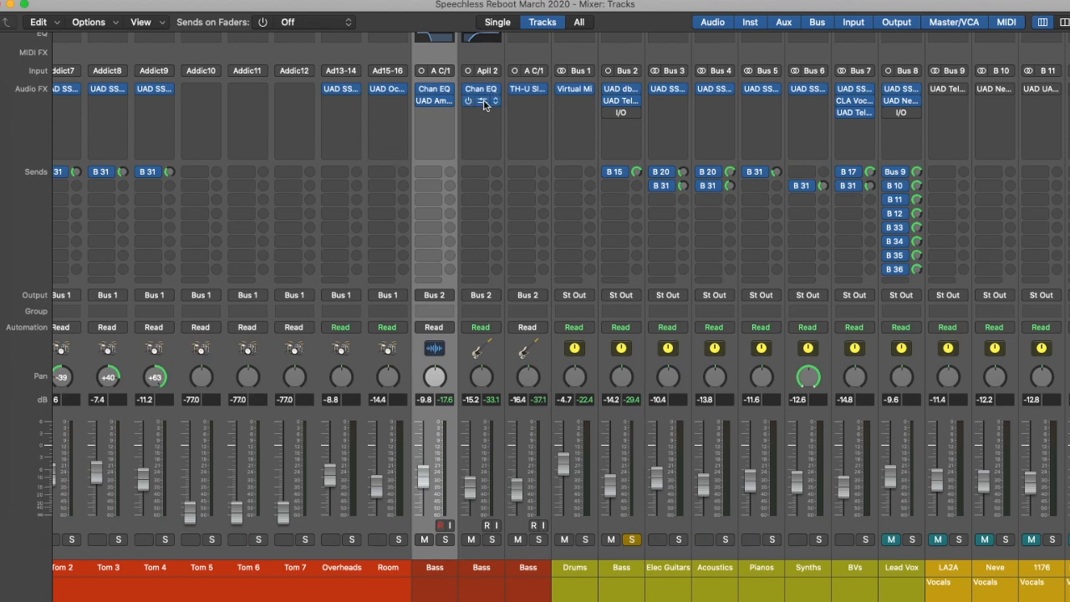
View the second Bass track's UAD SSL channel strip in full, then close it.
{"action": "left_click", "coordinate": [480, 89]}
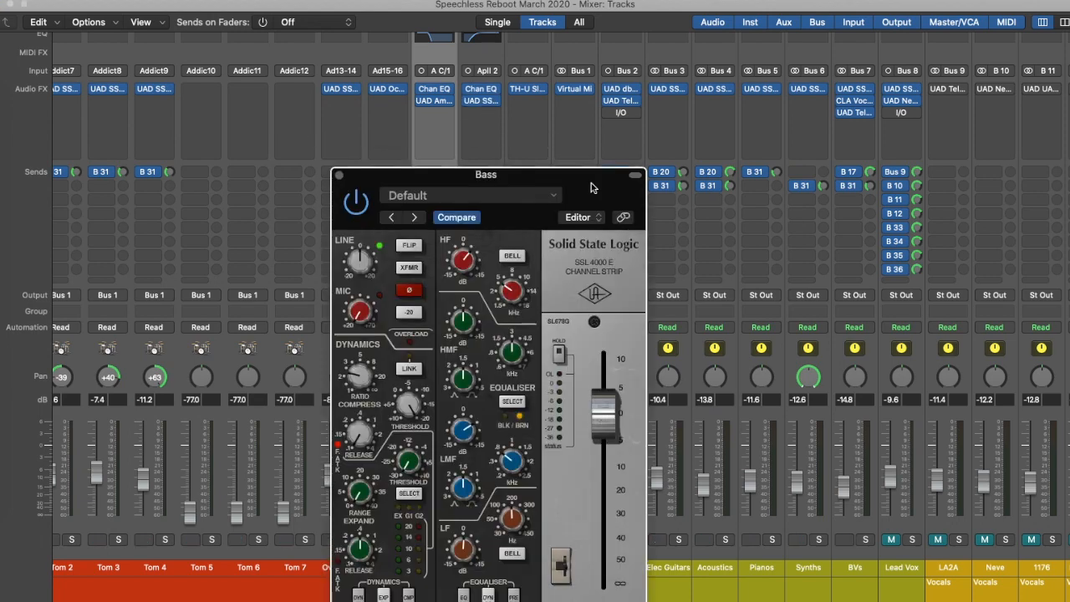
{"action": "left_click_drag", "start_coordinate": [486, 174], "coordinate": [485, 38]}
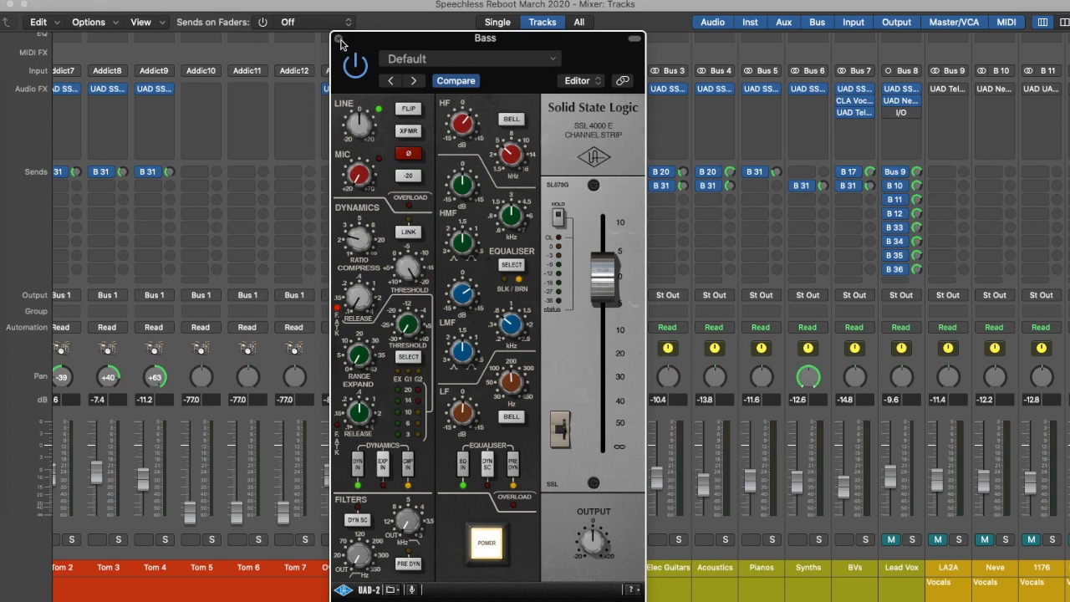
{"action": "left_click", "coordinate": [340, 42]}
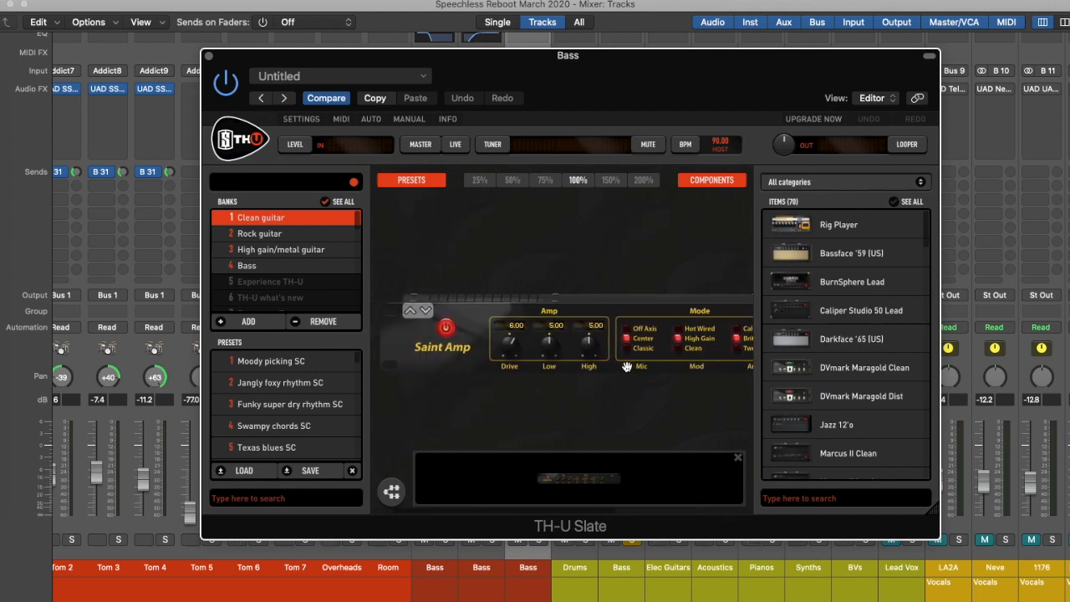
Close the TH-U Slate amp window and scroll across the three Bass strips.
{"action": "left_click", "coordinate": [927, 55]}
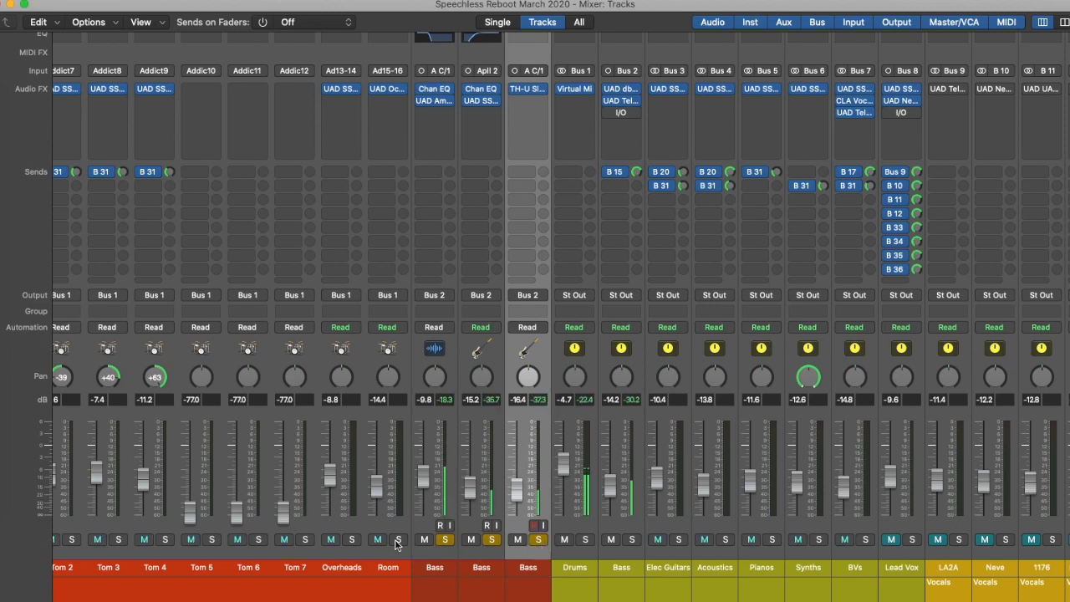
{"action": "scroll", "scroll_direction": "left", "scroll_amount": 3}
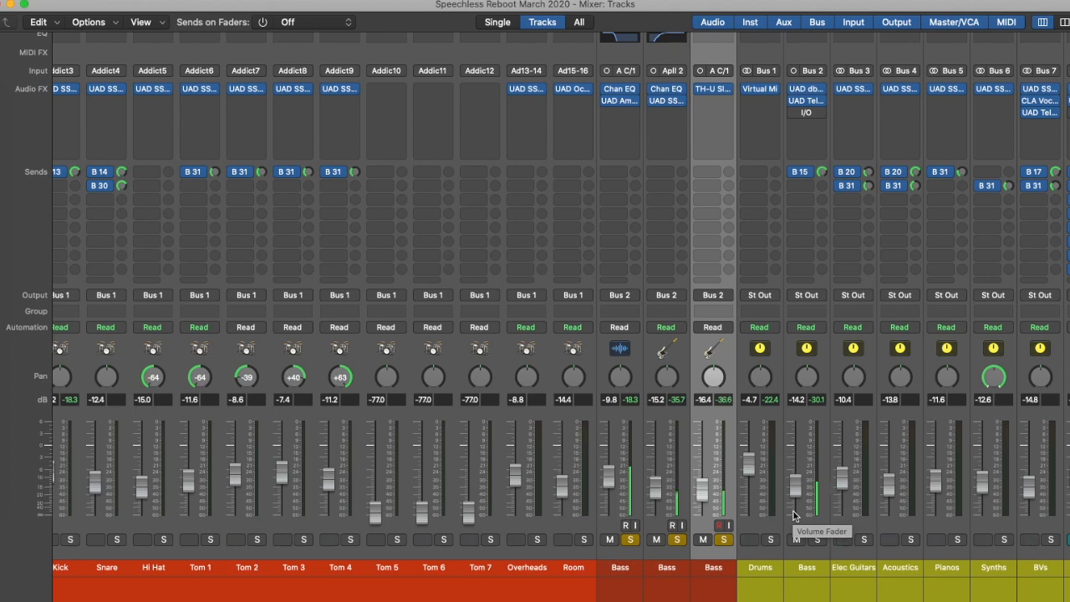
{"action": "scroll", "scroll_direction": "right", "scroll_amount": 3}
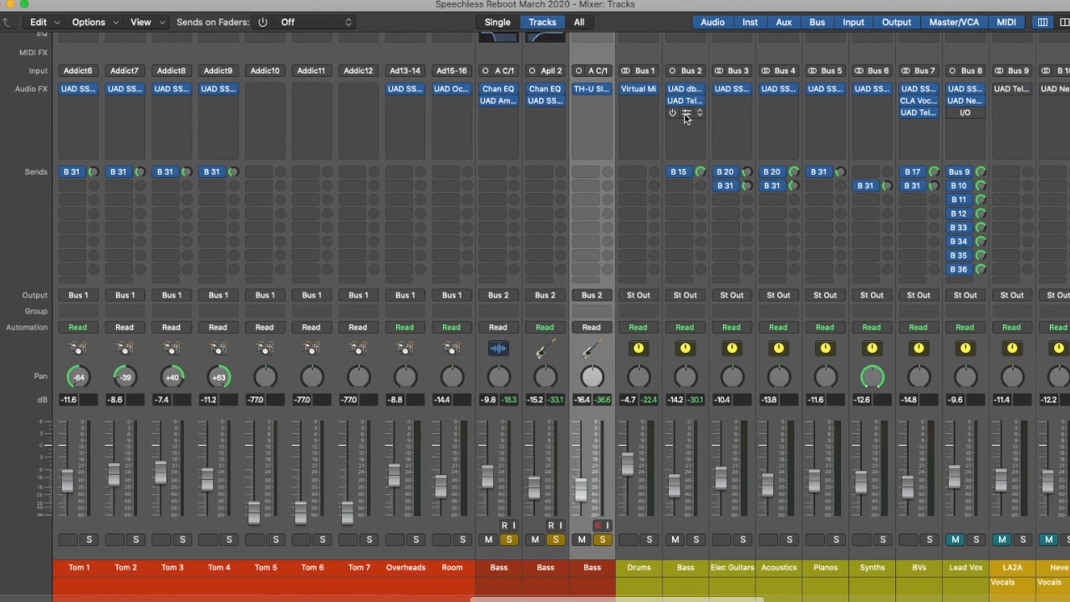
Open the Empirical Labs FATSO Sr compressor on the Bass bus.
{"action": "left_click", "coordinate": [685, 113]}
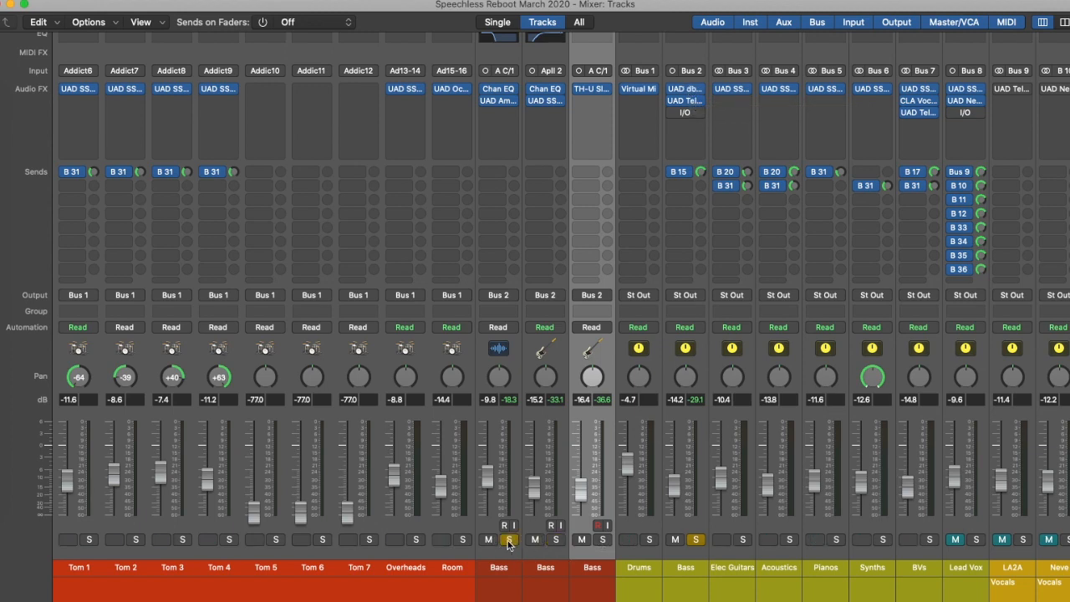
{"action": "scroll", "scroll_direction": "right", "scroll_amount": 3}
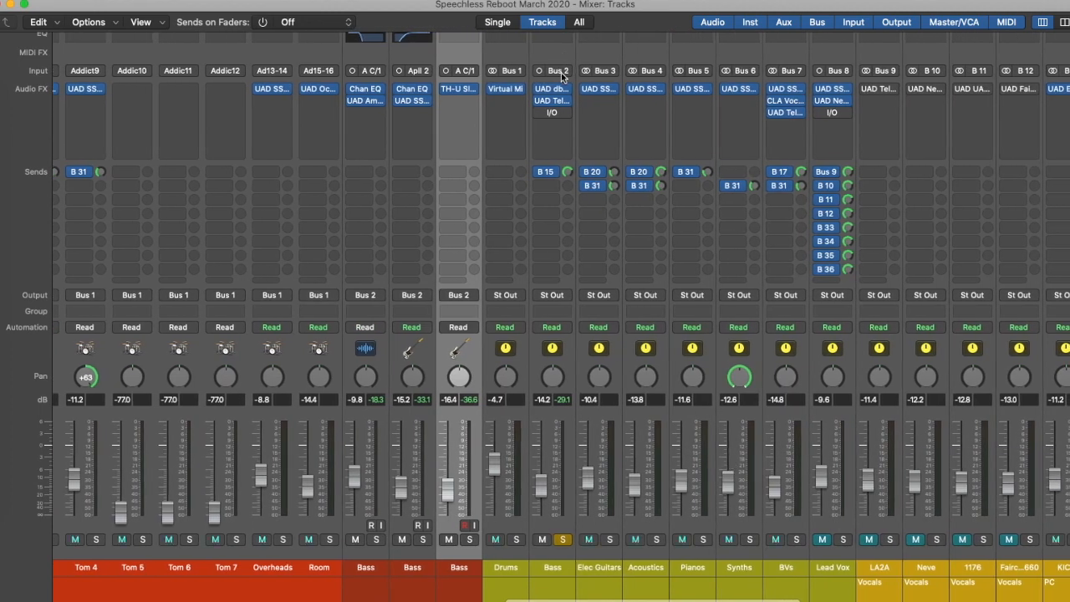
{"action": "scroll", "scroll_direction": "right", "scroll_amount": 3}
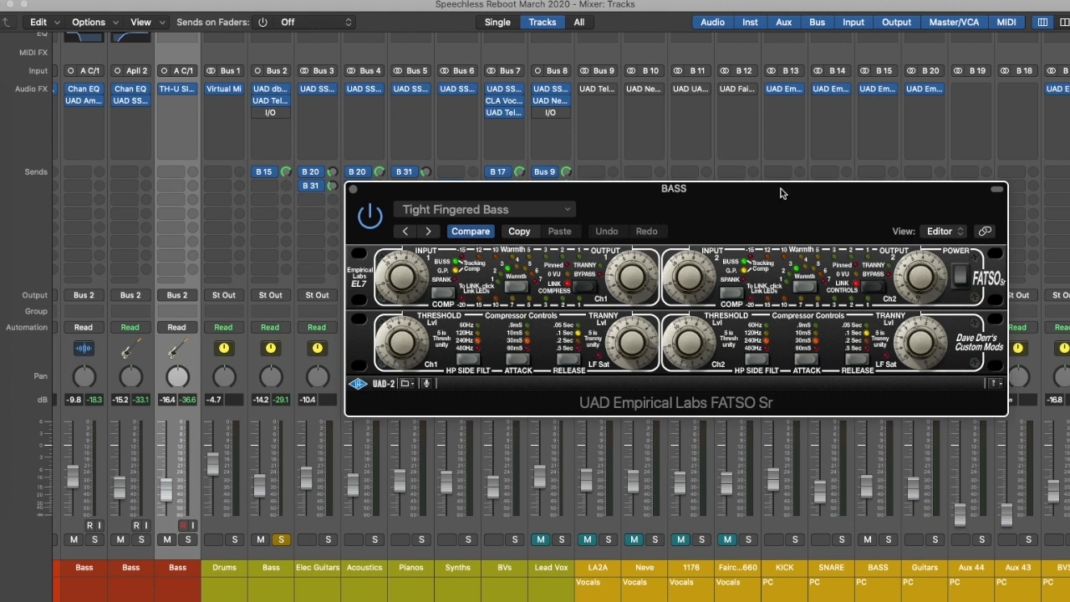
{"action": "left_click_drag", "start_coordinate": [674, 189], "coordinate": [723, 137]}
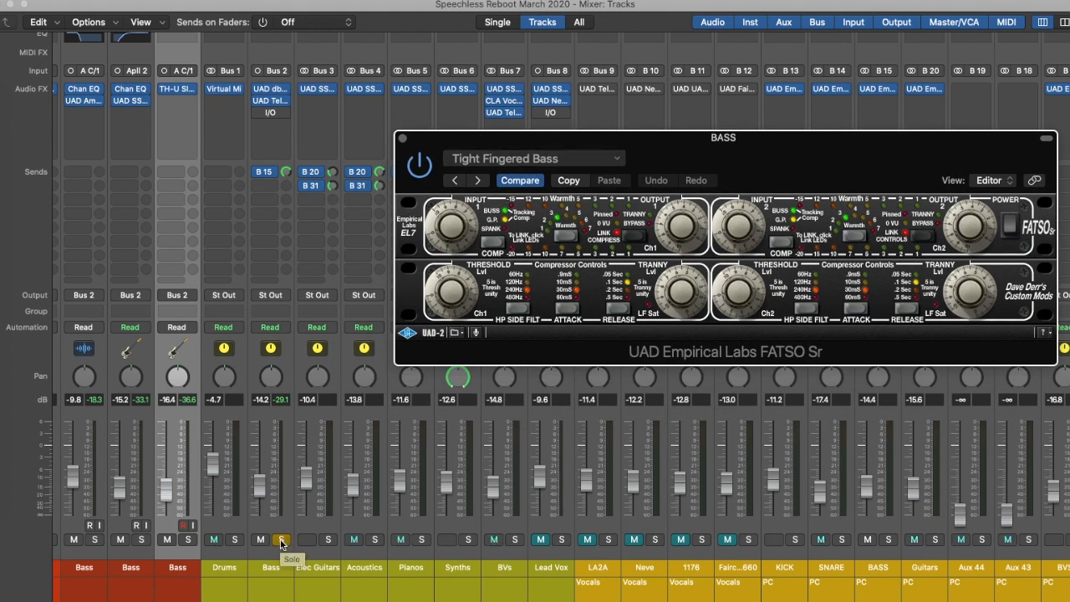
{"action": "left_click", "coordinate": [281, 539]}
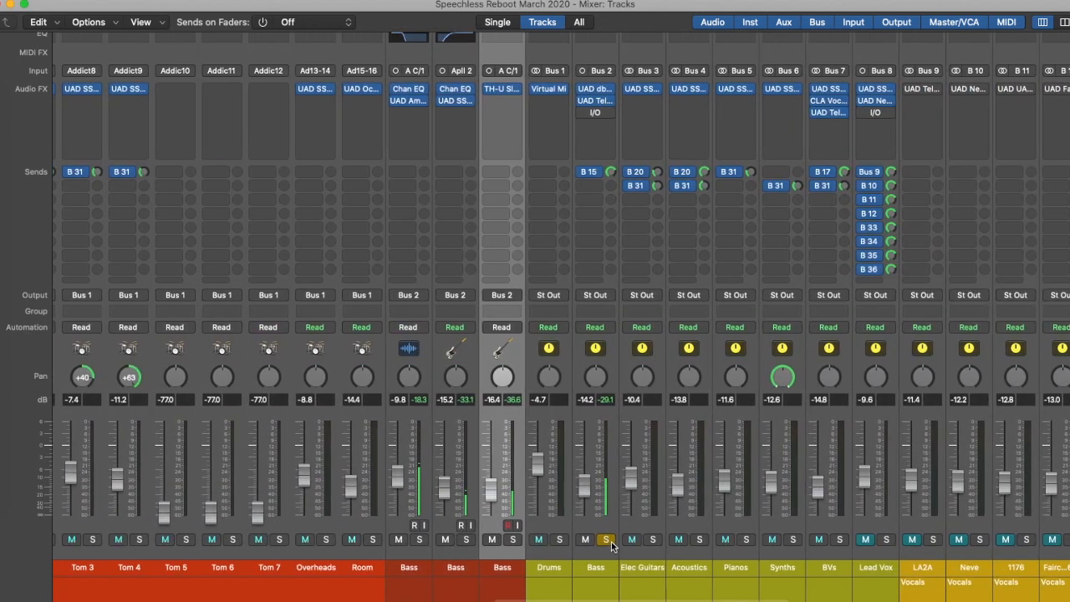
Scroll the mixer left toward the Kick channel strip.
{"action": "scroll", "scroll_direction": "left", "scroll_amount": 3}
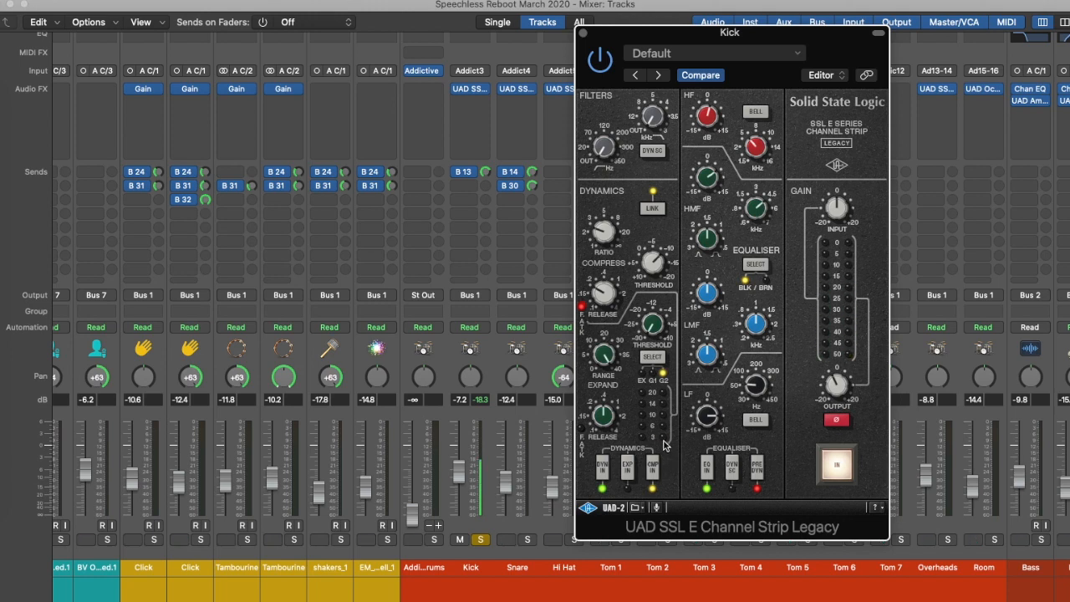
{"action": "mouse_move", "coordinate": [585, 39]}
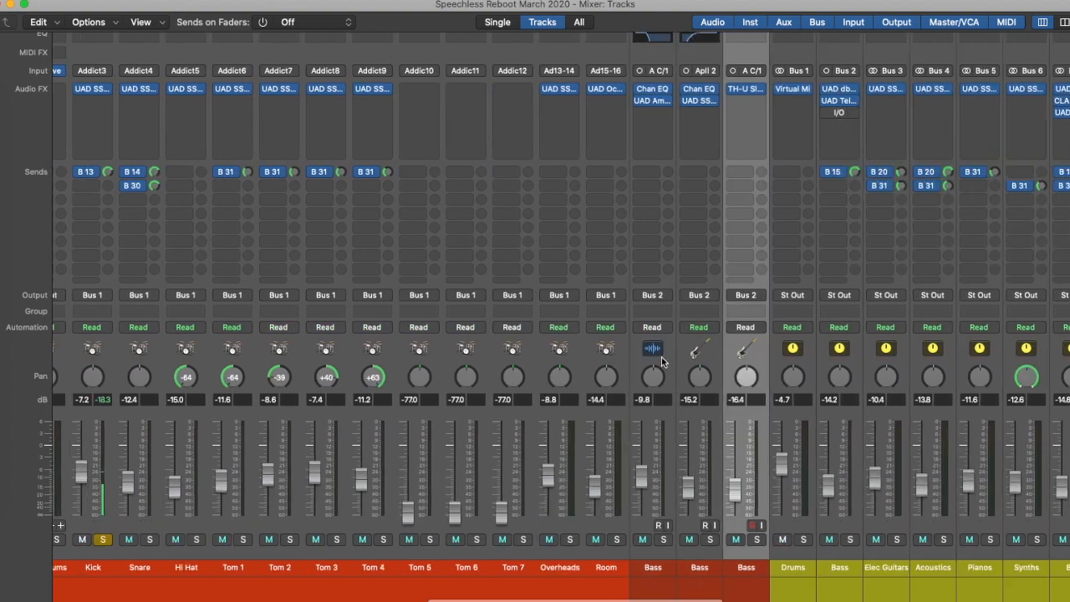
{"action": "scroll", "scroll_direction": "right", "scroll_amount": 3}
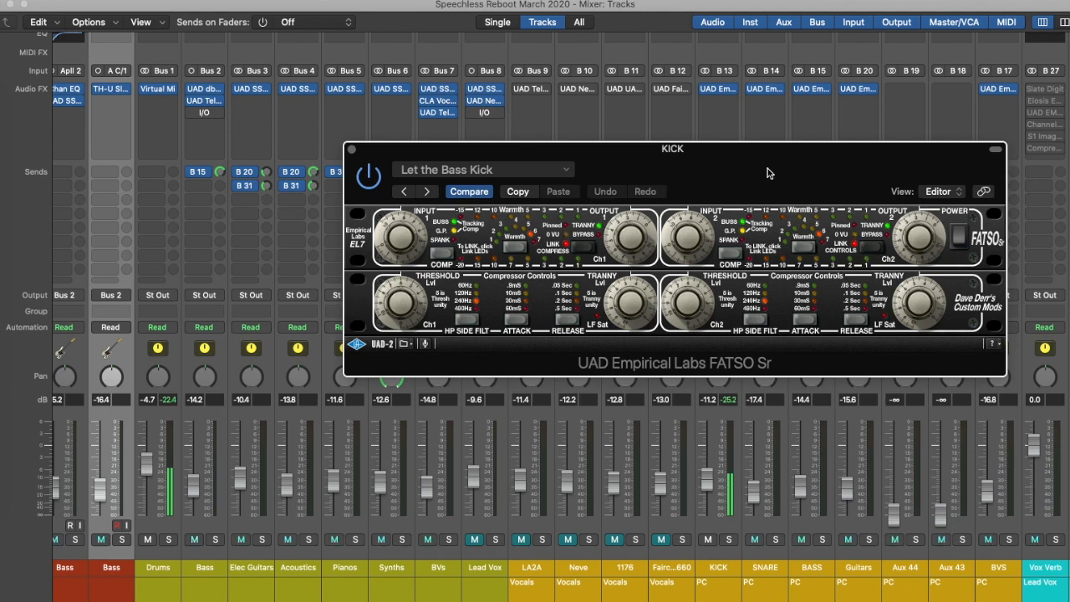
{"action": "mouse_move", "coordinate": [348, 164]}
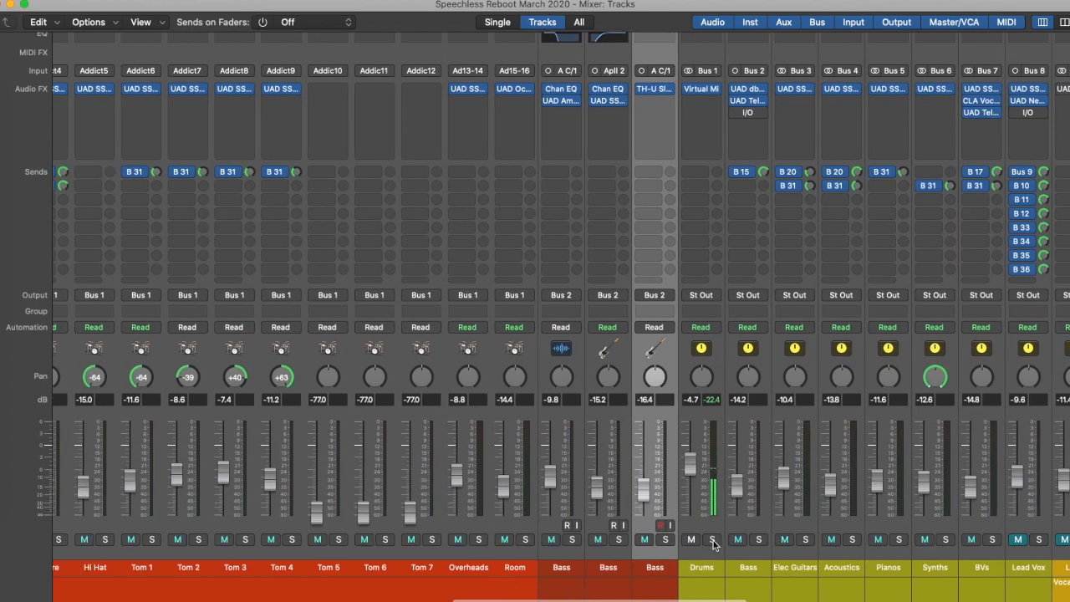
Solo the Drums bus and its drum tracks alongside the bass channels.
{"action": "left_click", "coordinate": [711, 540]}
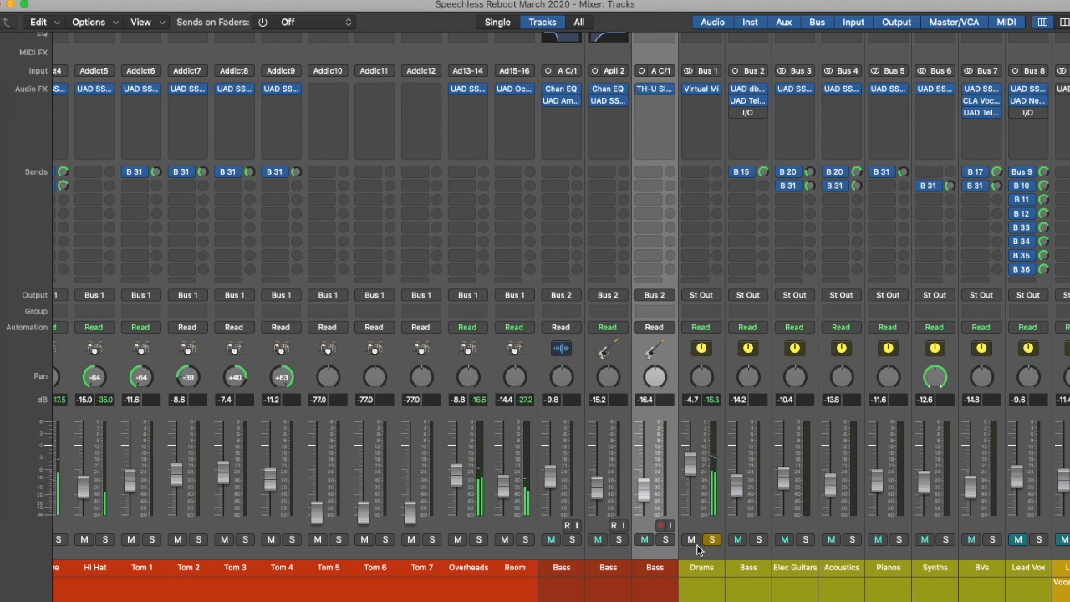
{"action": "left_click", "coordinate": [711, 540]}
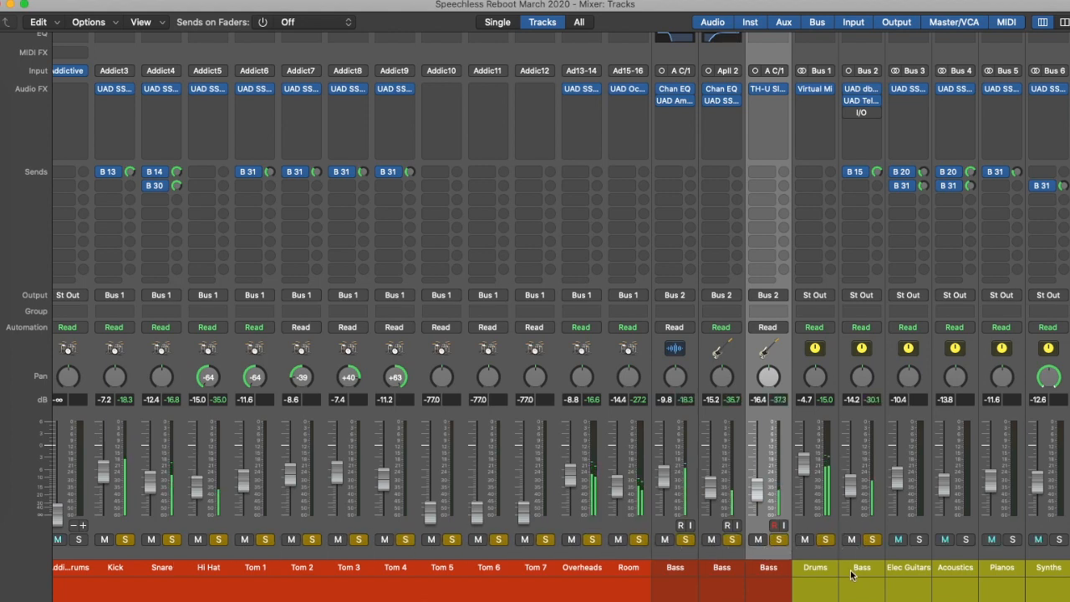
{"action": "scroll", "scroll_direction": "left", "scroll_amount": 3}
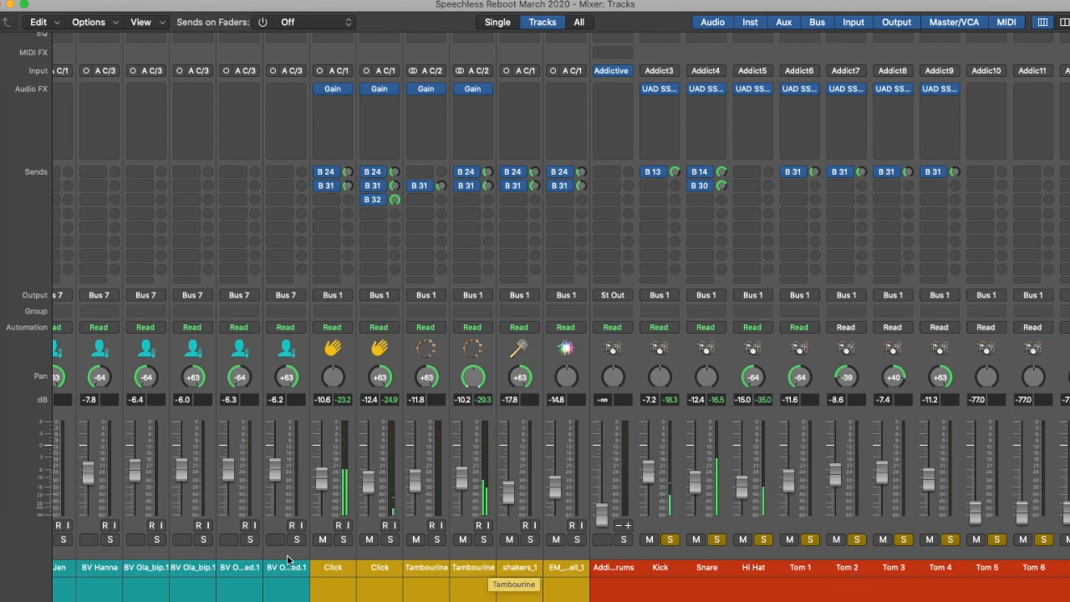
{"action": "scroll", "scroll_direction": "right", "scroll_amount": 3}
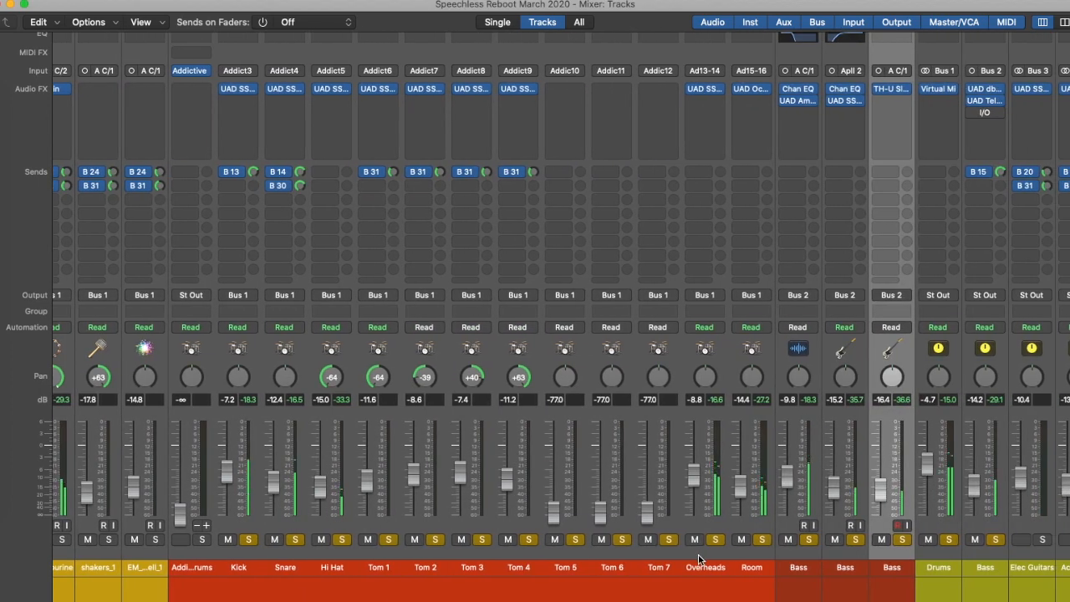
{"action": "left_click", "coordinate": [180, 540]}
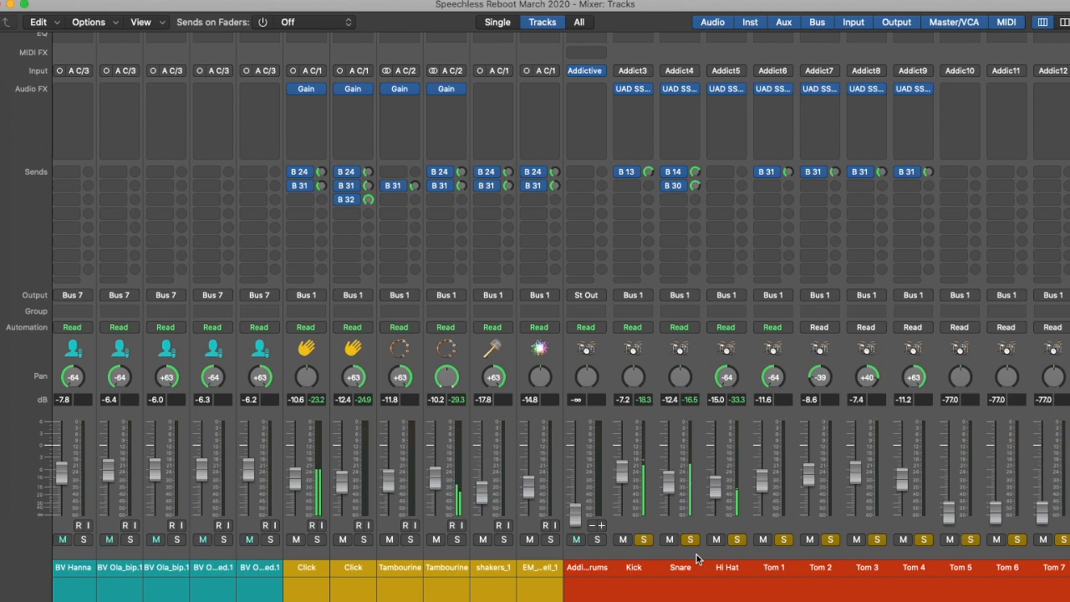
{"action": "scroll", "scroll_direction": "right", "scroll_amount": 3}
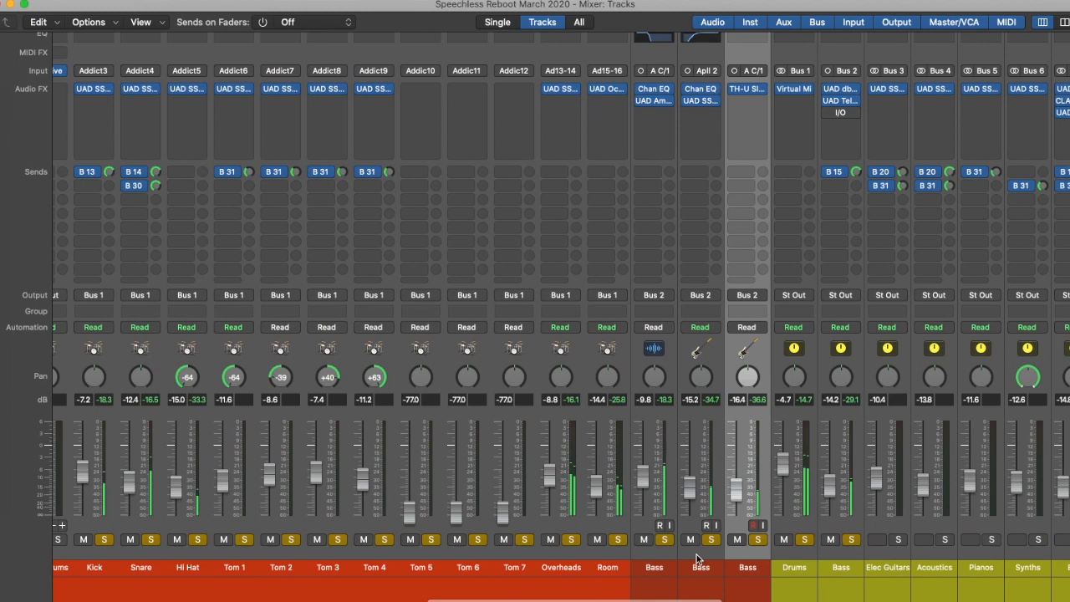
{"action": "scroll", "scroll_direction": "right", "scroll_amount": 3}
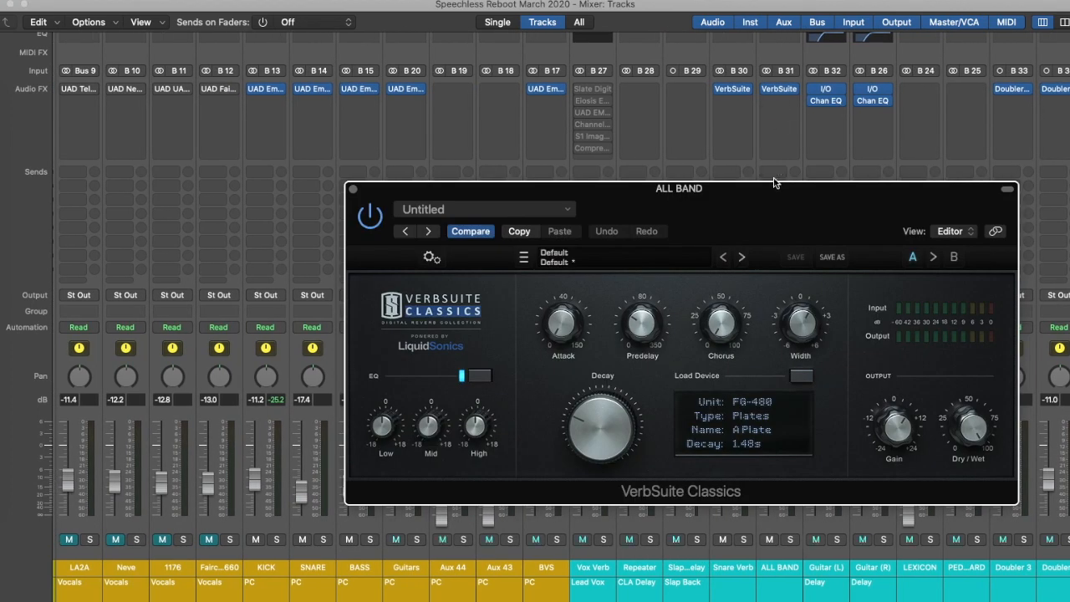
Move the ALL BAND reverb window up, then open the Snare Verb's VerbSuite reverb.
{"action": "left_click_drag", "start_coordinate": [679, 188], "coordinate": [637, 108]}
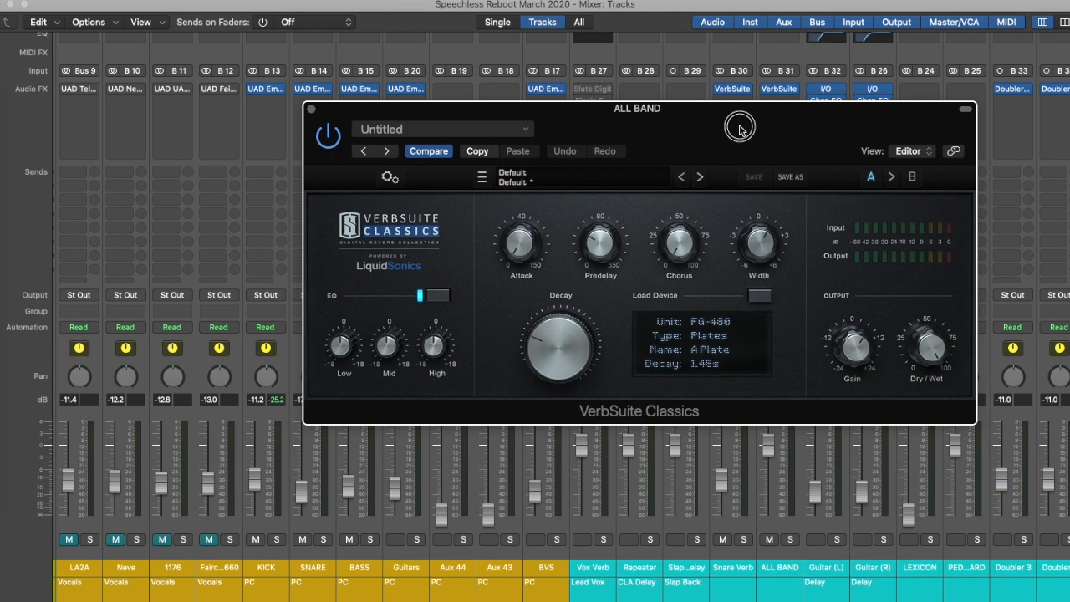
{"action": "mouse_move", "coordinate": [740, 127]}
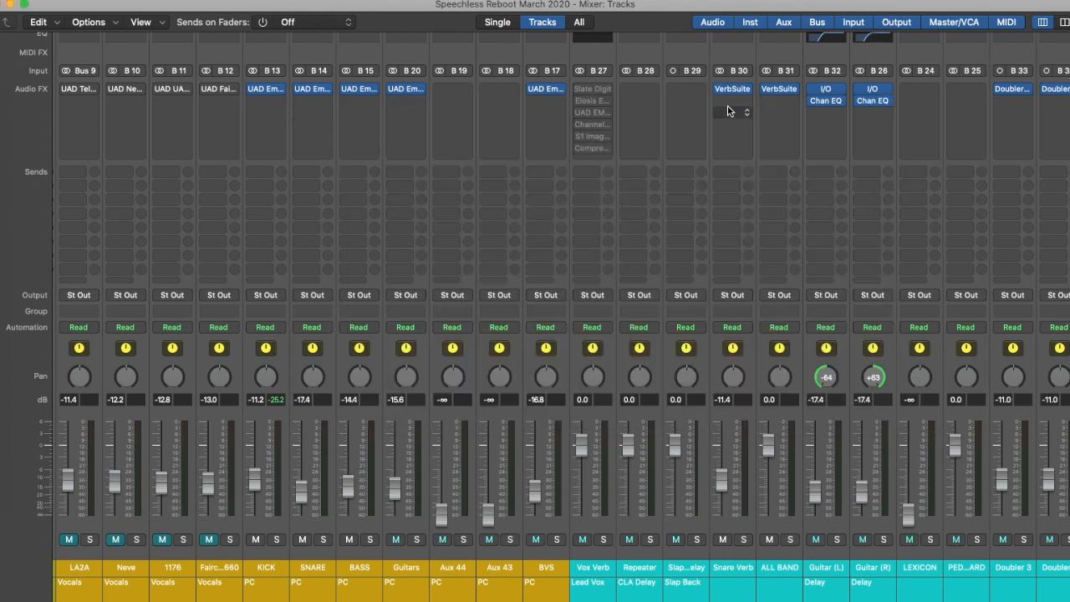
{"action": "left_click", "coordinate": [733, 88]}
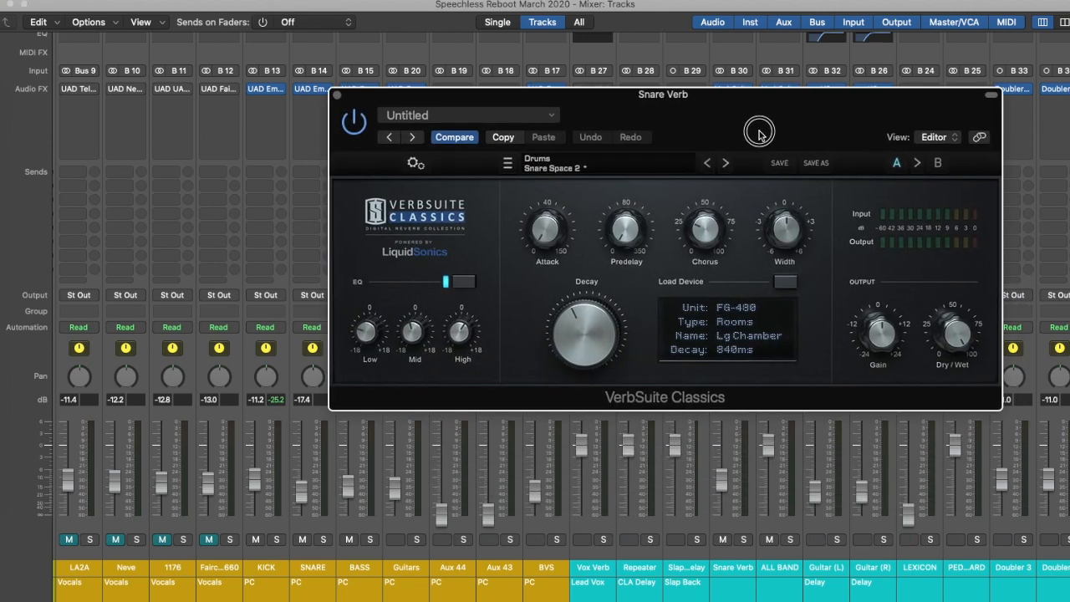